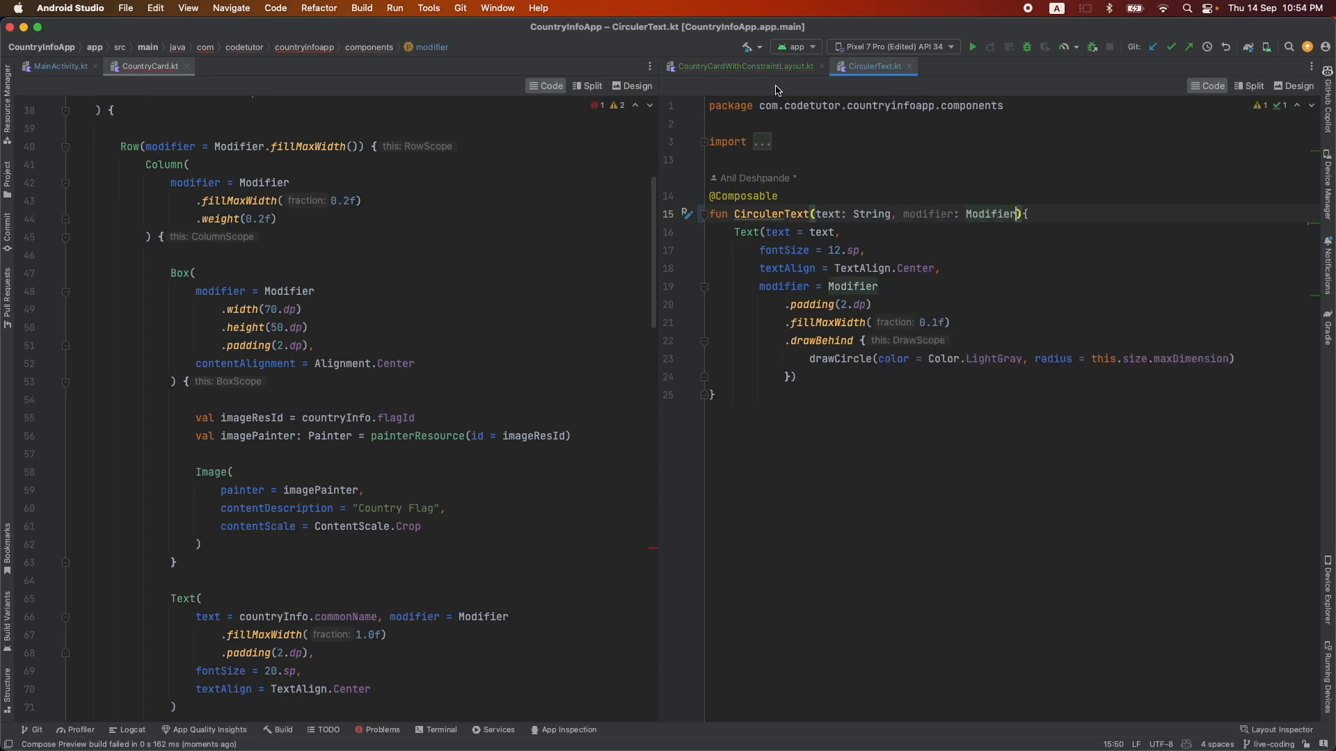
Inspect how the currency symbol's CirculerText gets its Modifier through constrainAs
{"action": "left_click", "coordinate": [745, 67]}
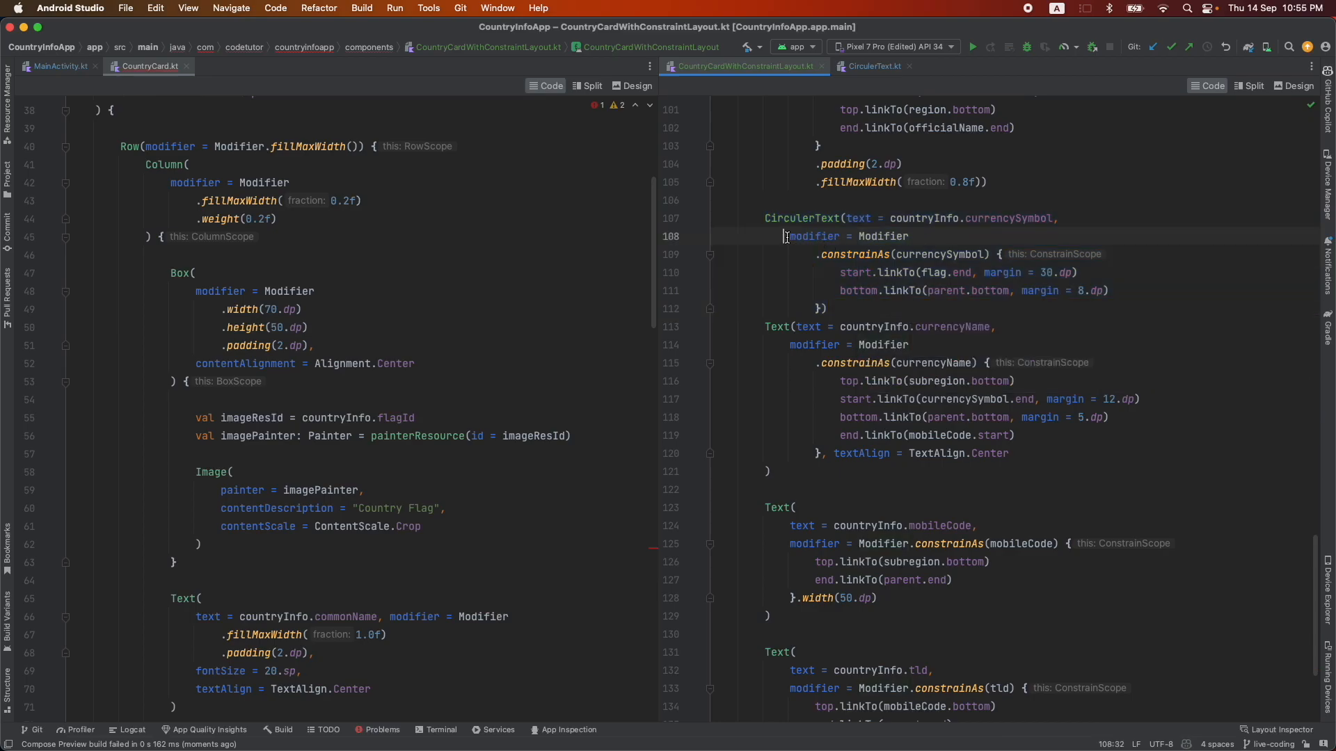
{"action": "double_click", "coordinate": [883, 236]}
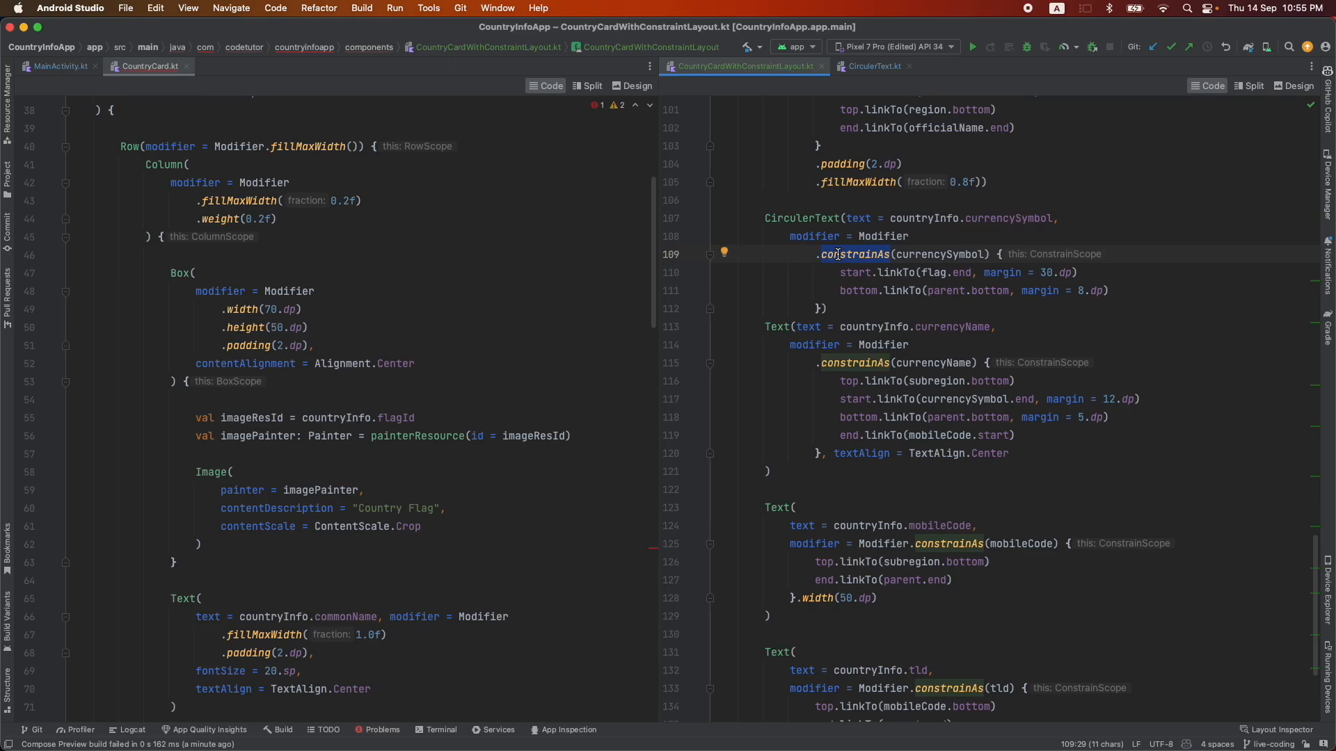
{"action": "double_click", "coordinate": [803, 218]}
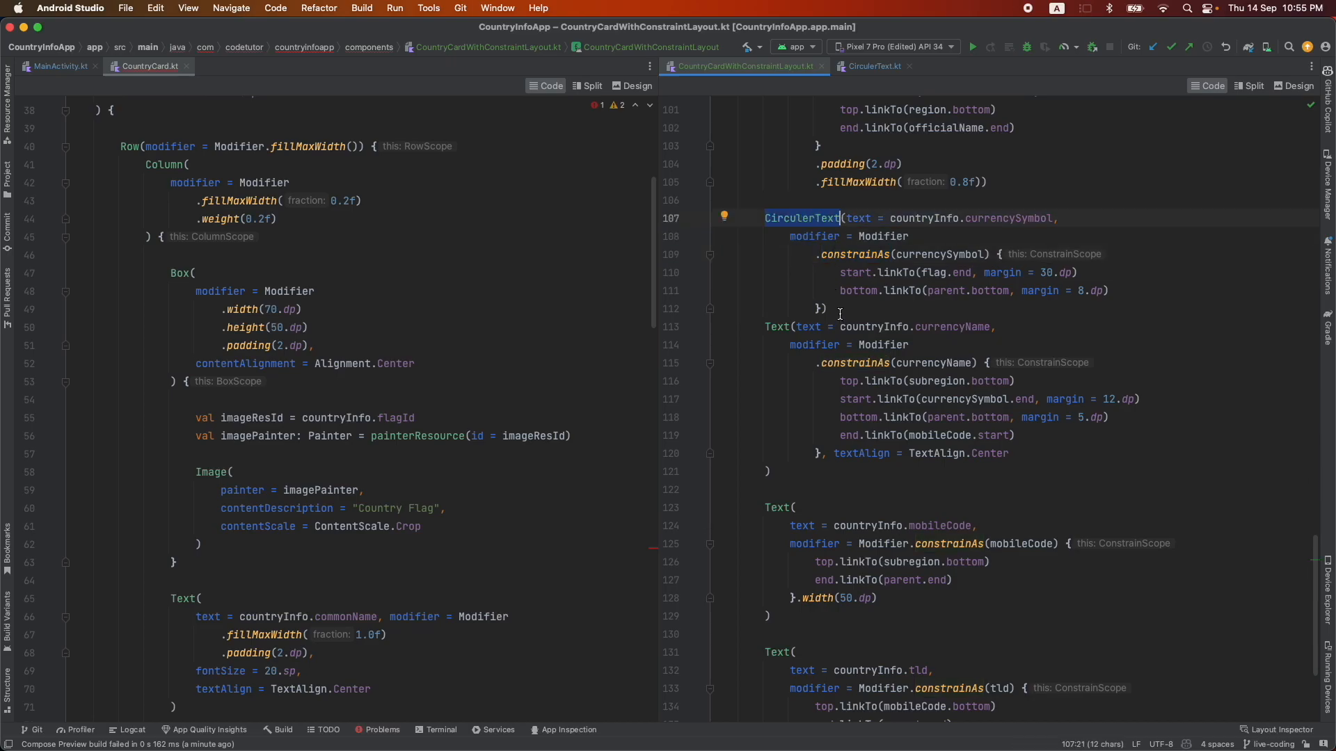
{"action": "left_click_drag", "start_coordinate": [764, 218], "coordinate": [824, 308]}
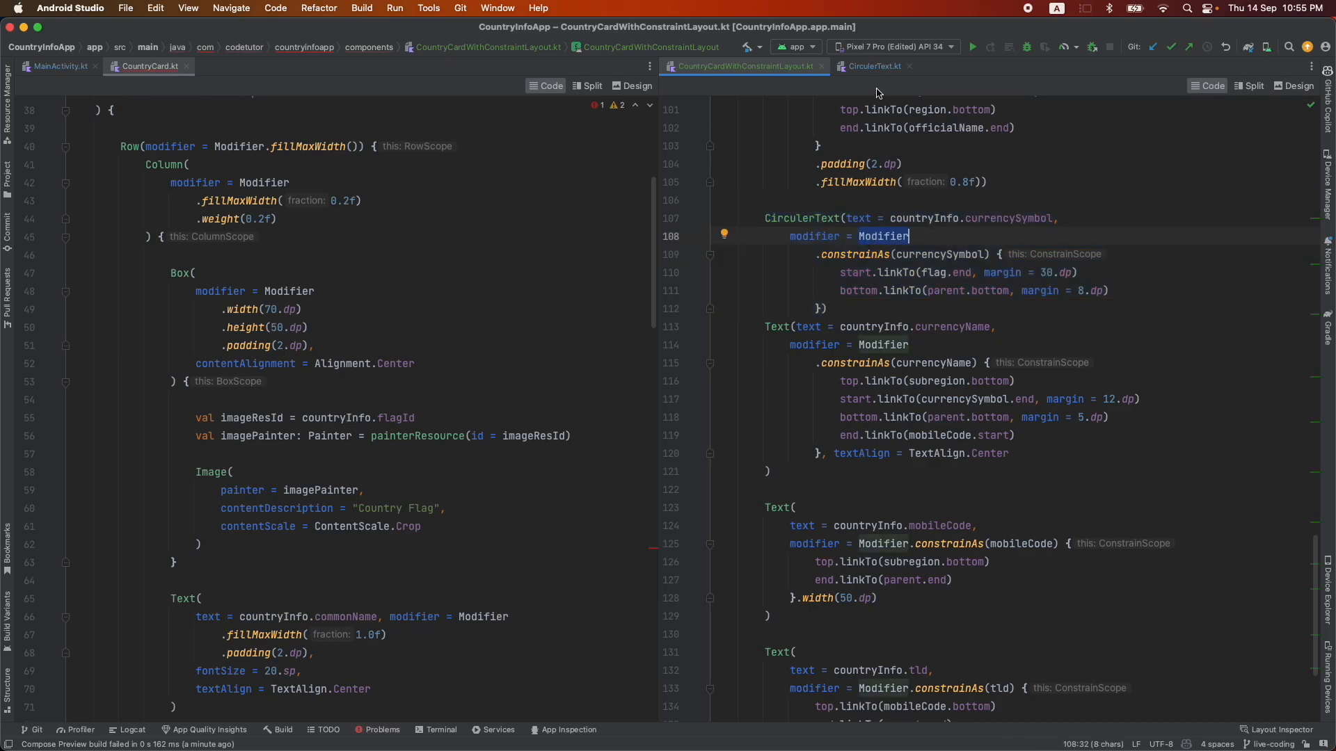
Review the CirculerText definition and close the split files, leaving CountryCard.kt open
{"action": "left_click", "coordinate": [874, 66]}
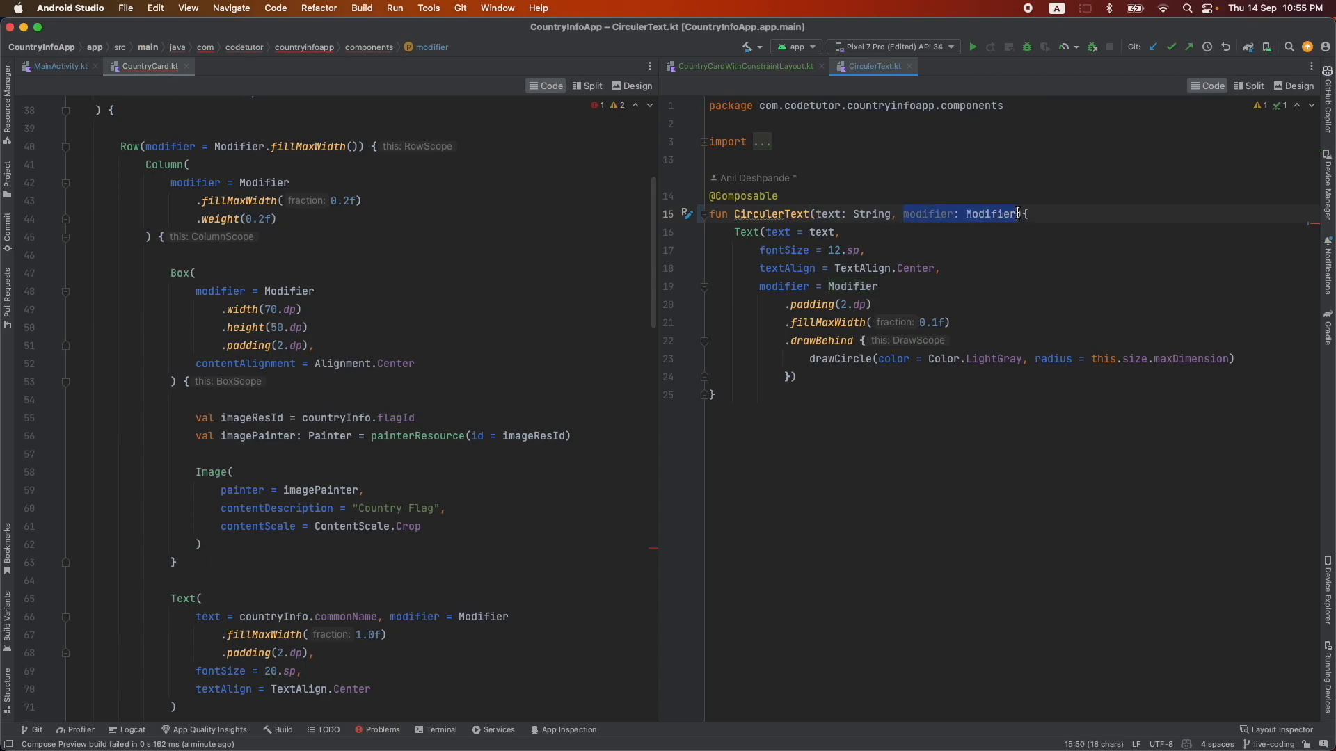
{"action": "key", "text": "Delete"}
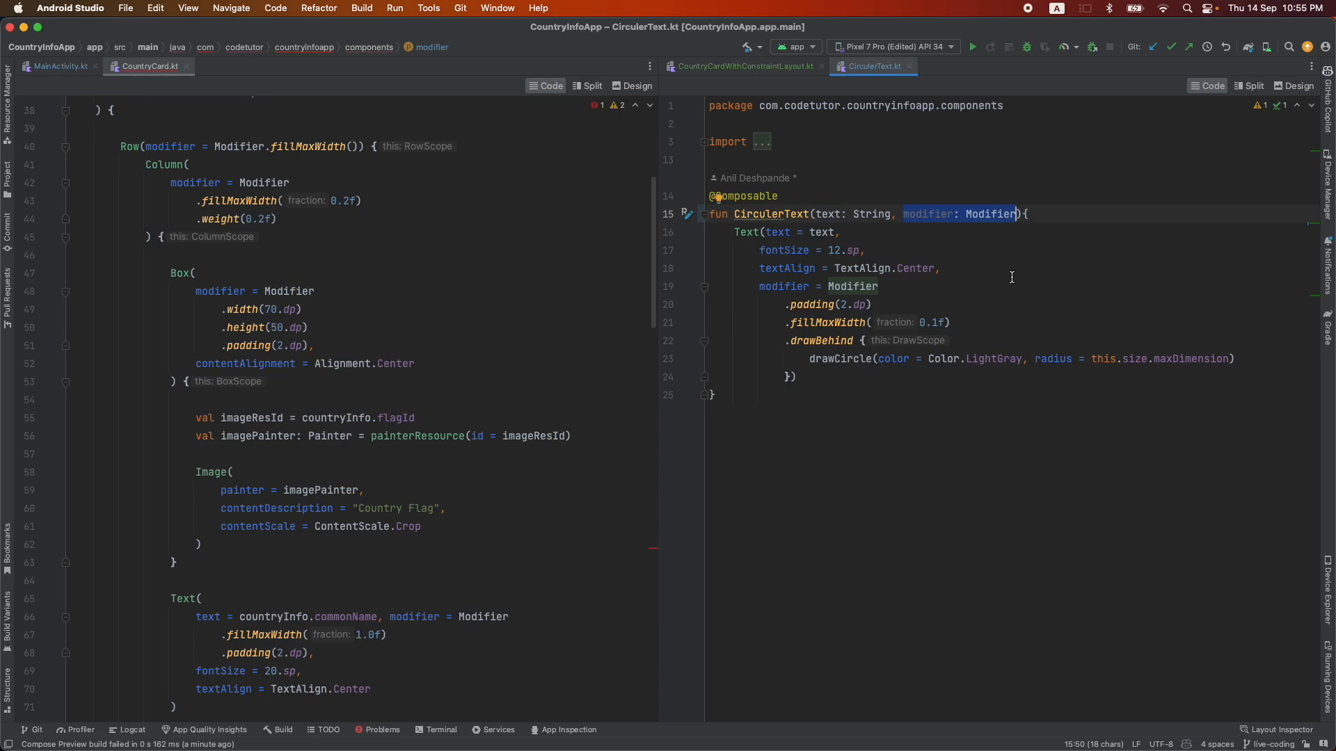
{"action": "left_click", "coordinate": [742, 66]}
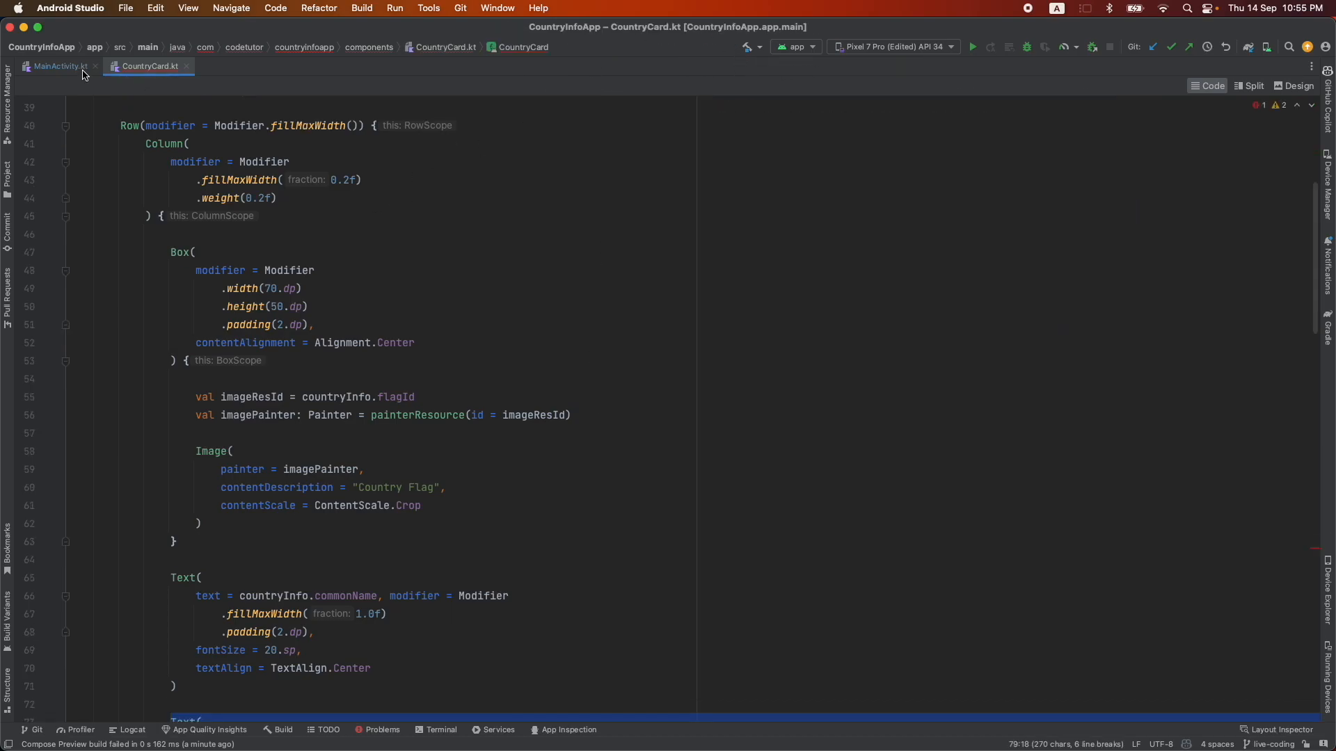
Check the card preview in MainActivity.kt, then bring up the CirculerText.kt code
{"action": "left_click", "coordinate": [58, 66]}
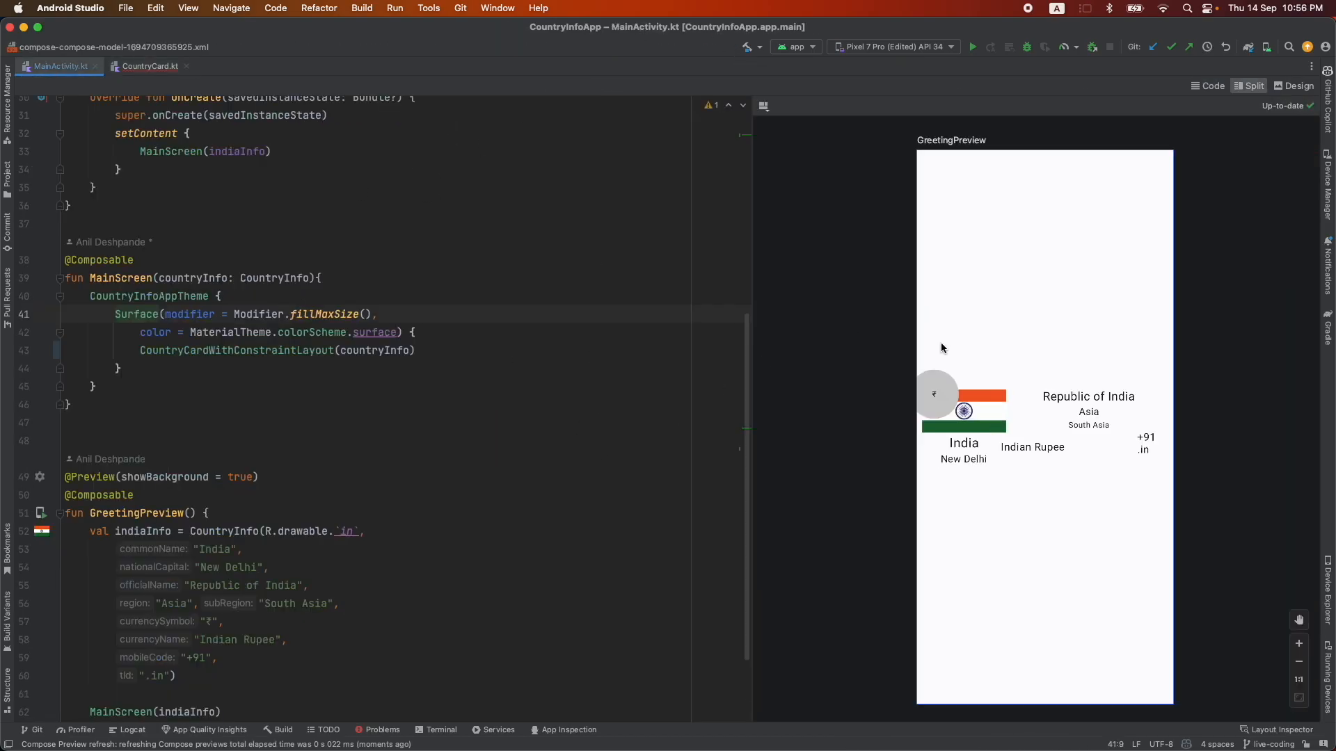
{"action": "mouse_move", "coordinate": [1227, 449]}
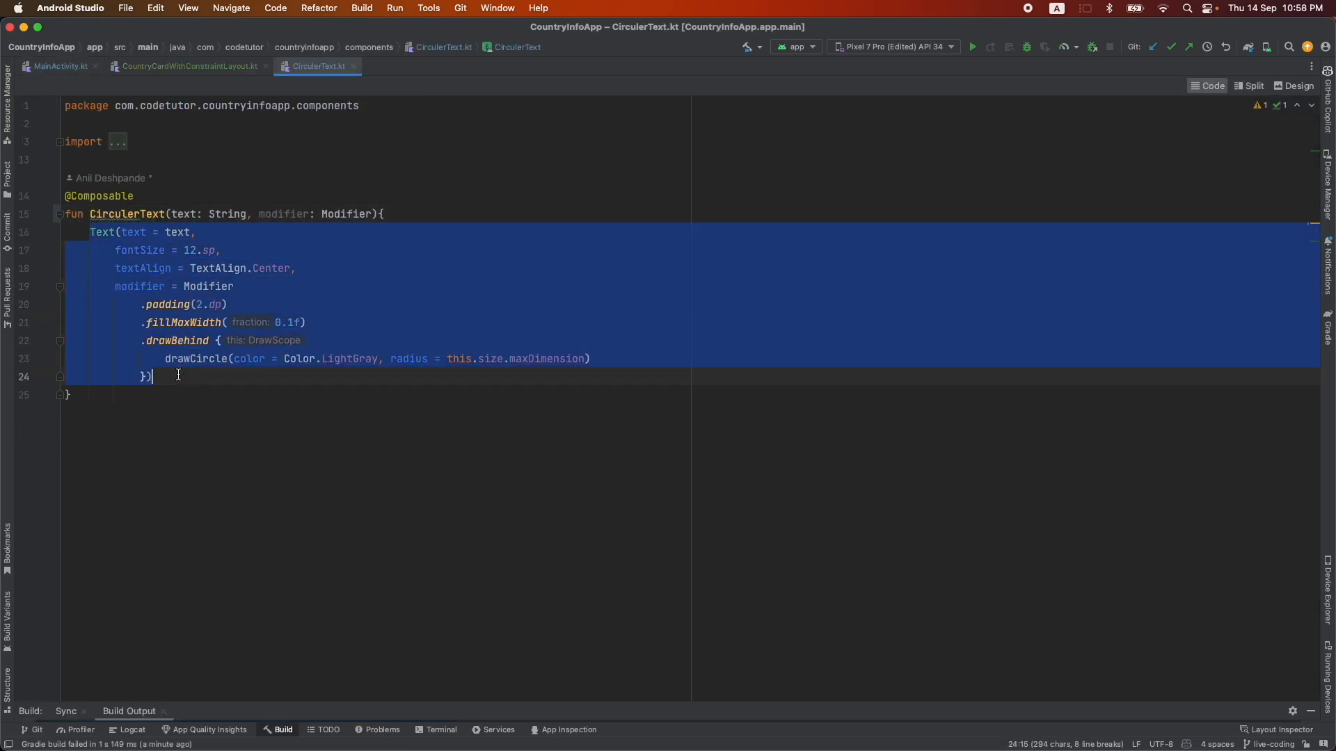
{"action": "left_click", "coordinate": [53, 66]}
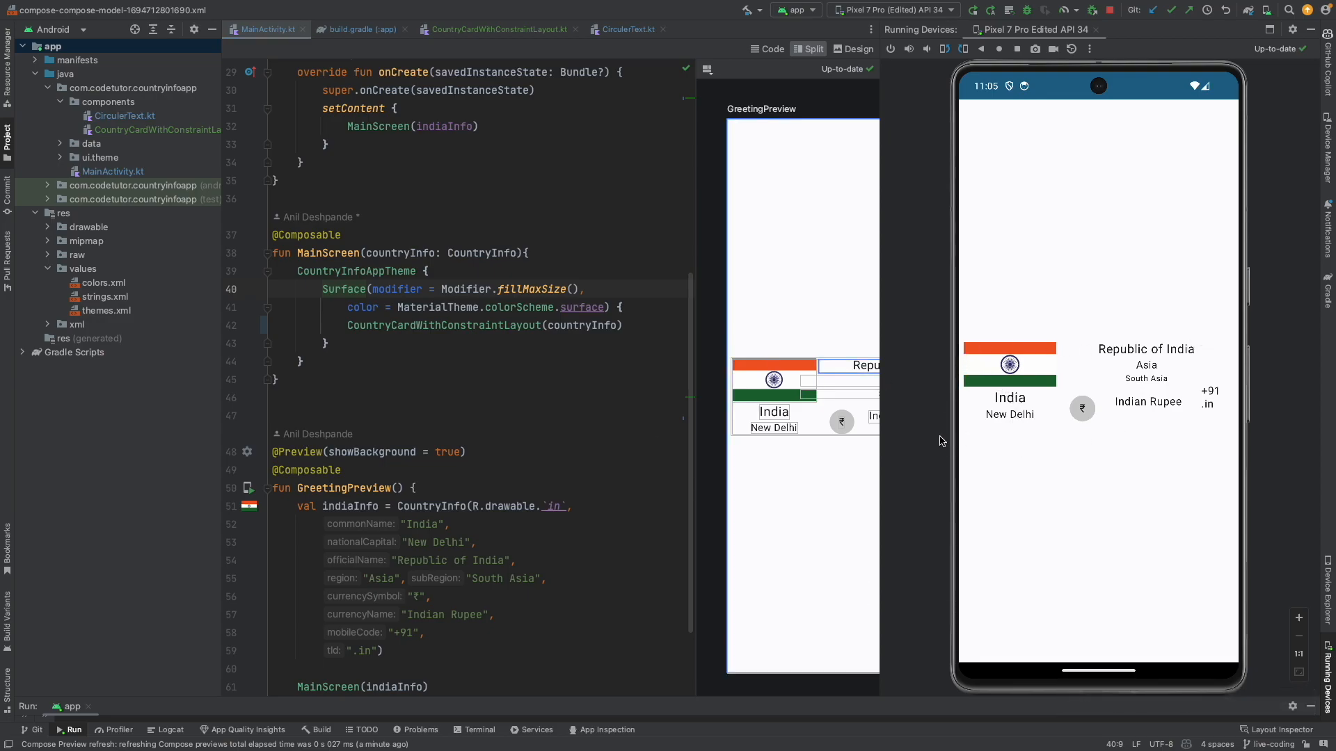
{"action": "mouse_move", "coordinate": [1191, 503]}
{"action": "type", "text": ","}
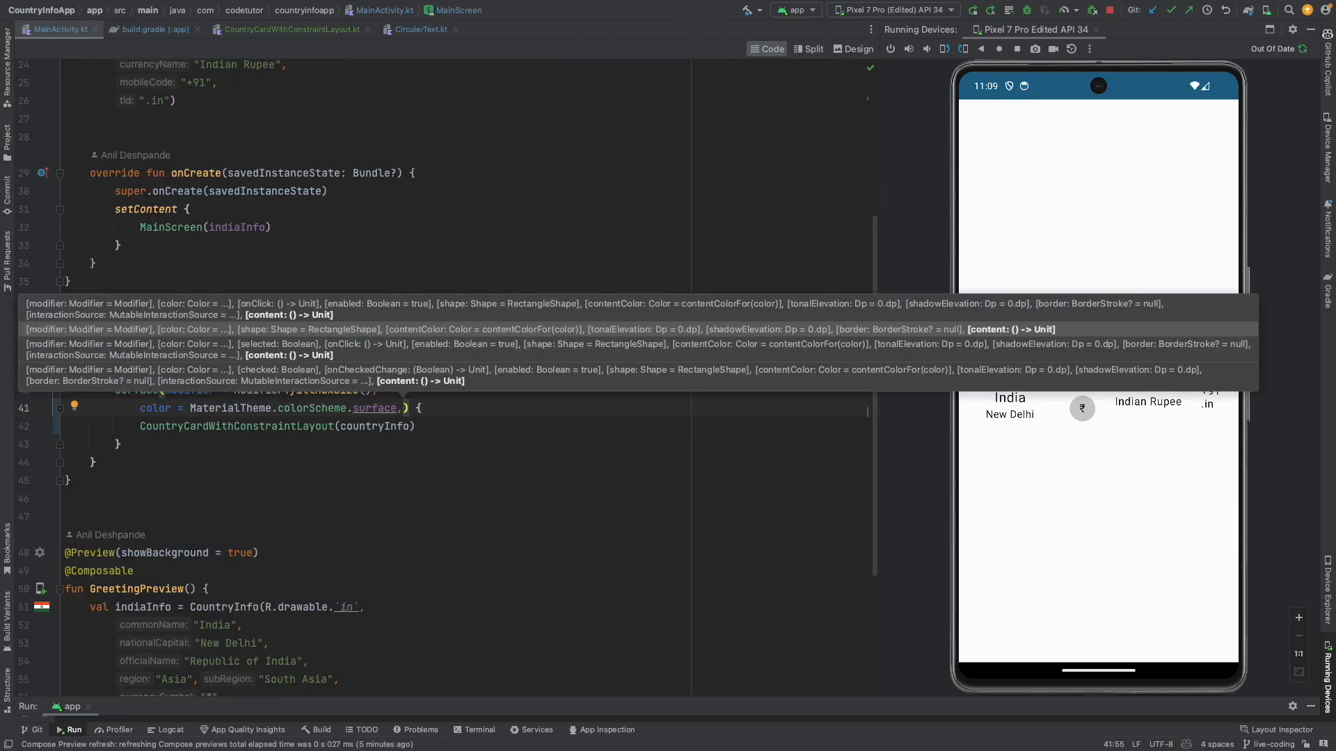
Frame the card in a Surface with padding, 1.dp LightGray border and 2.dp shadow, then run
{"action": "left_click", "coordinate": [464, 415]}
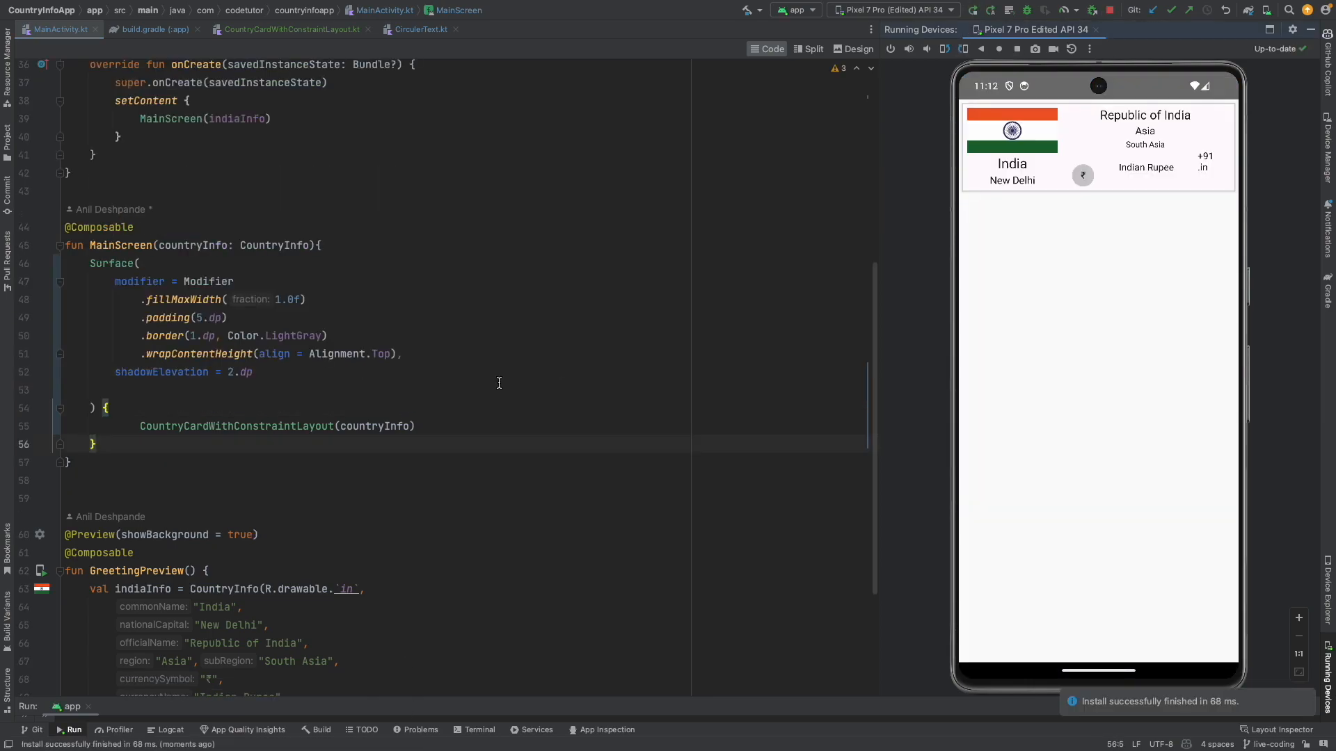
Scroll through CountryCardWithConstraintLayout.kt reviewing each constrainAs block, folding the layout body
{"action": "left_click", "coordinate": [286, 29]}
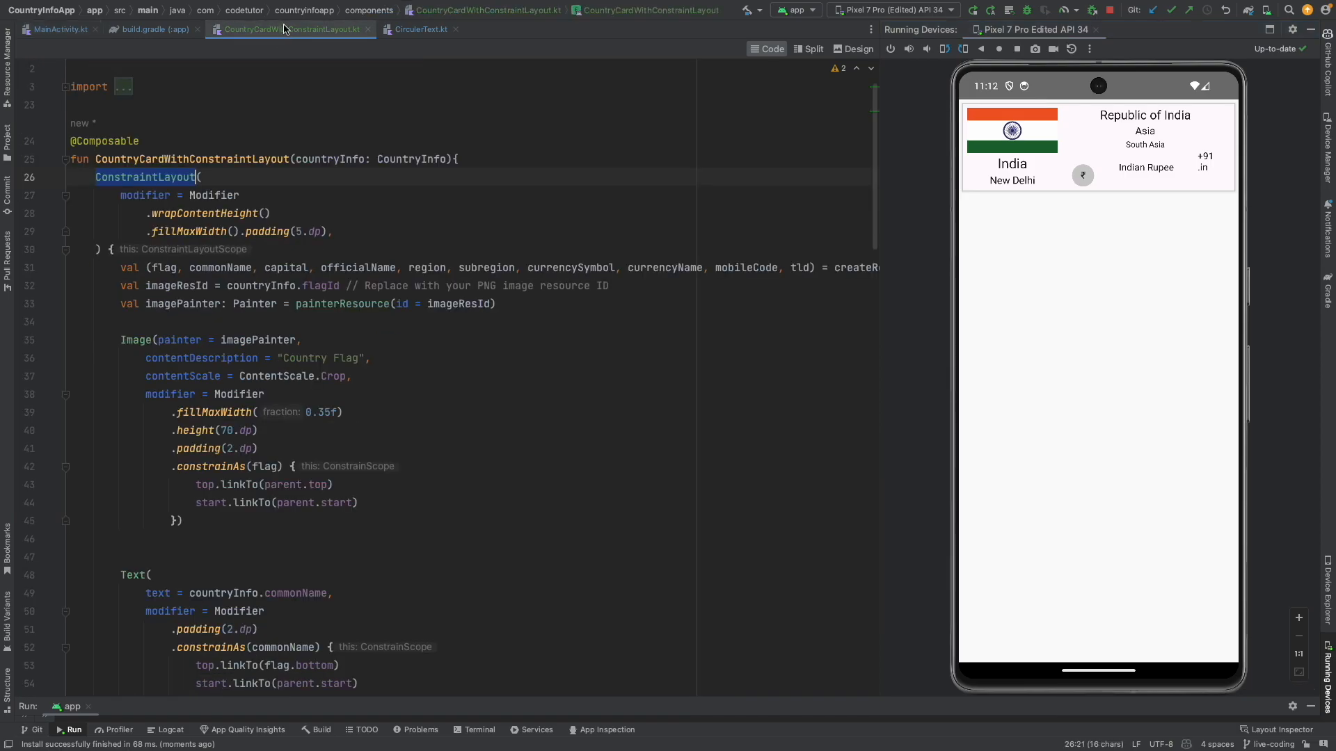
{"action": "scroll", "scroll_direction": "down", "scroll_amount": 3}
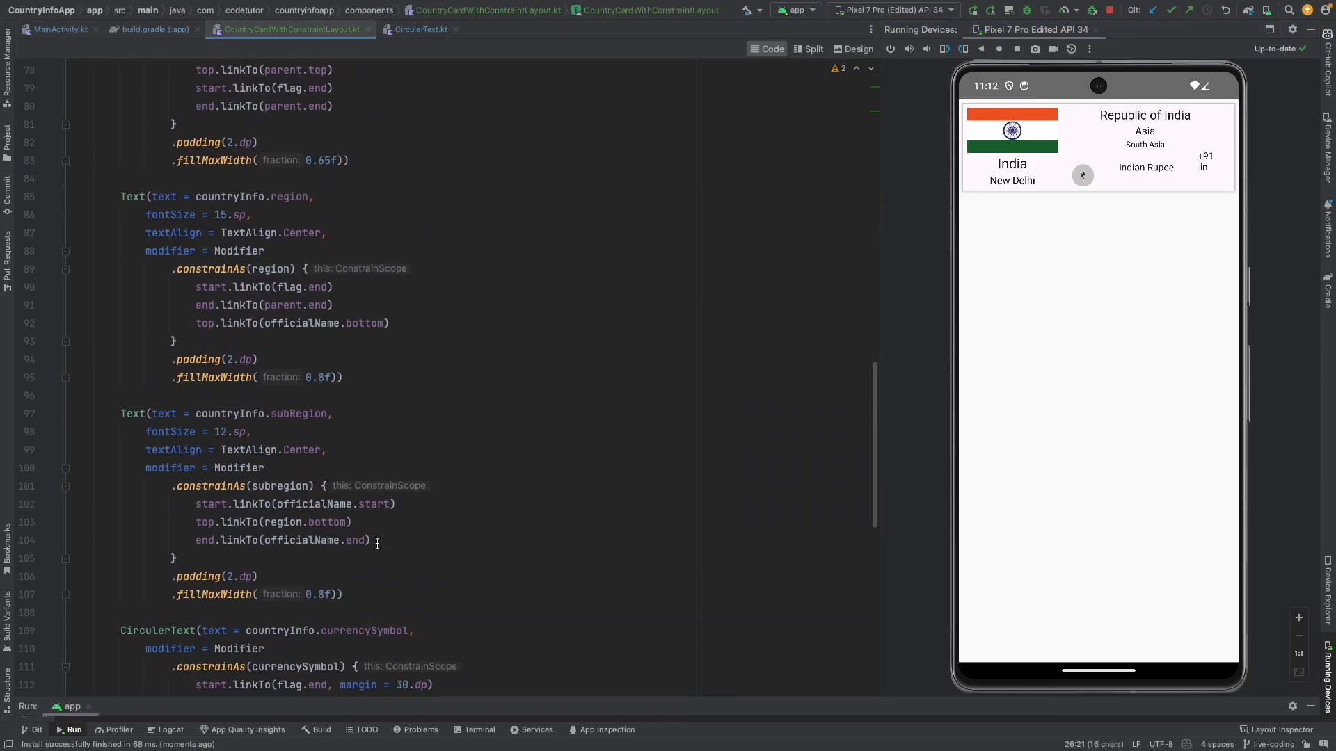
{"action": "scroll", "scroll_direction": "down", "scroll_amount": 3}
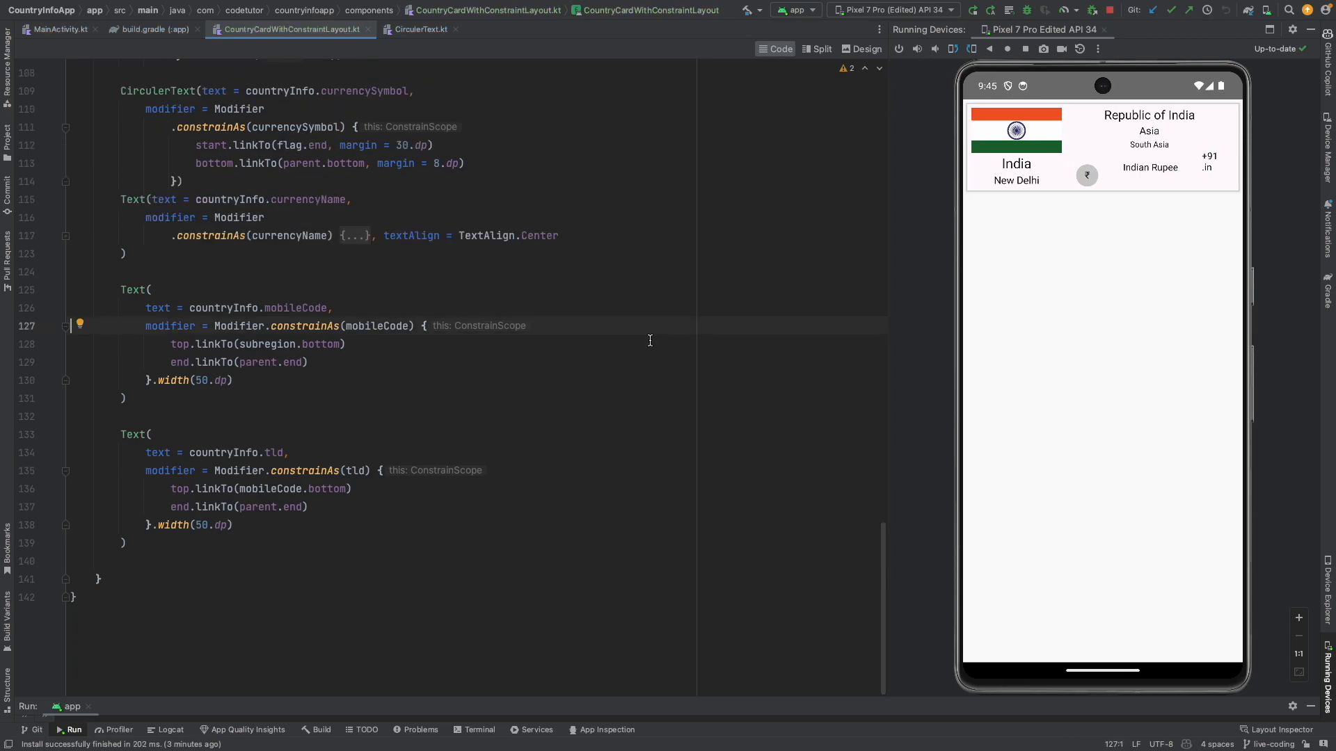
{"action": "mouse_move", "coordinate": [1206, 358]}
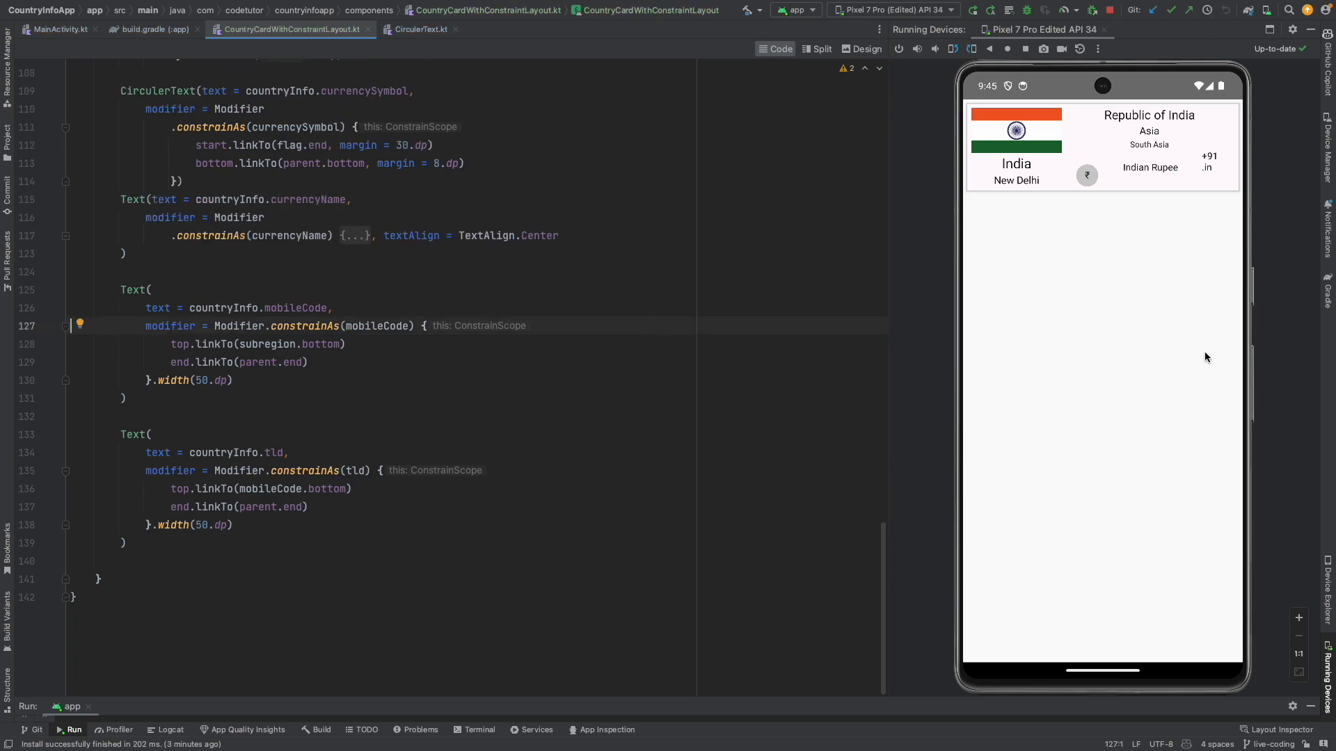
{"action": "mouse_move", "coordinate": [1136, 179]}
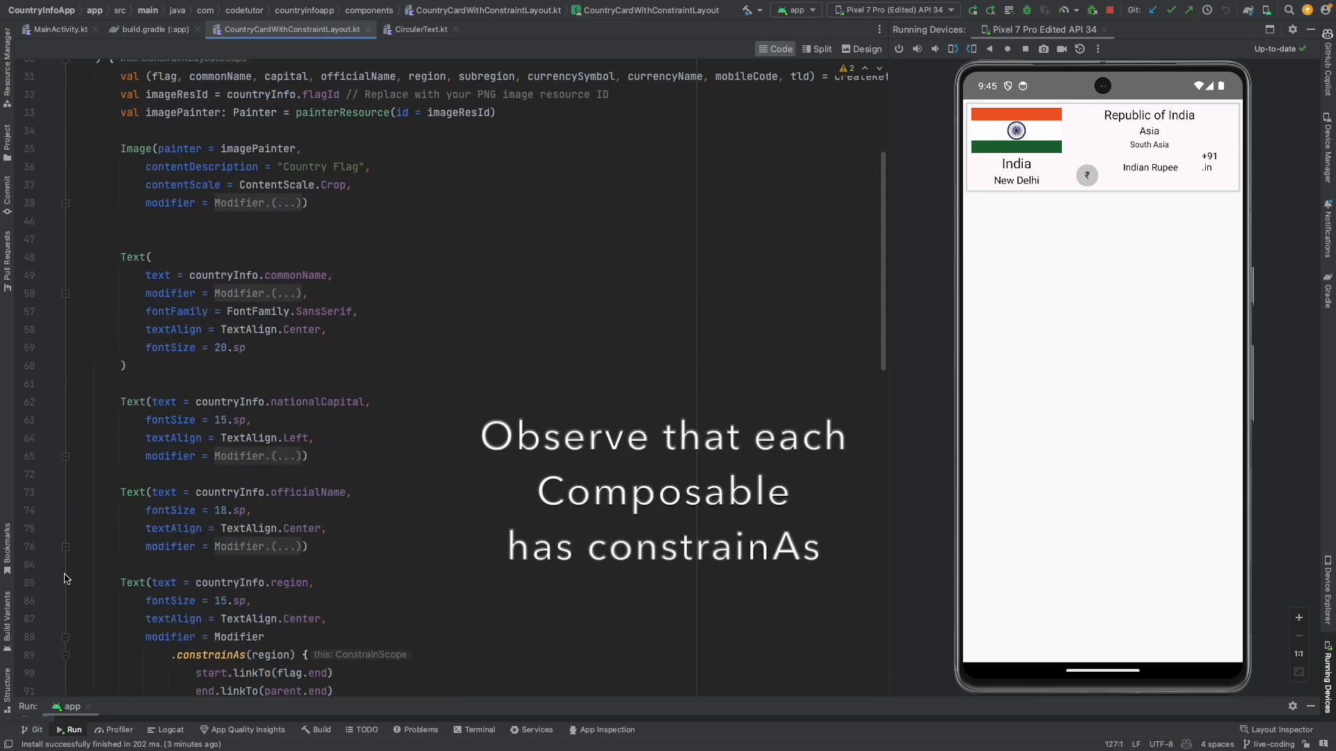
{"action": "scroll", "scroll_direction": "down", "scroll_amount": 3}
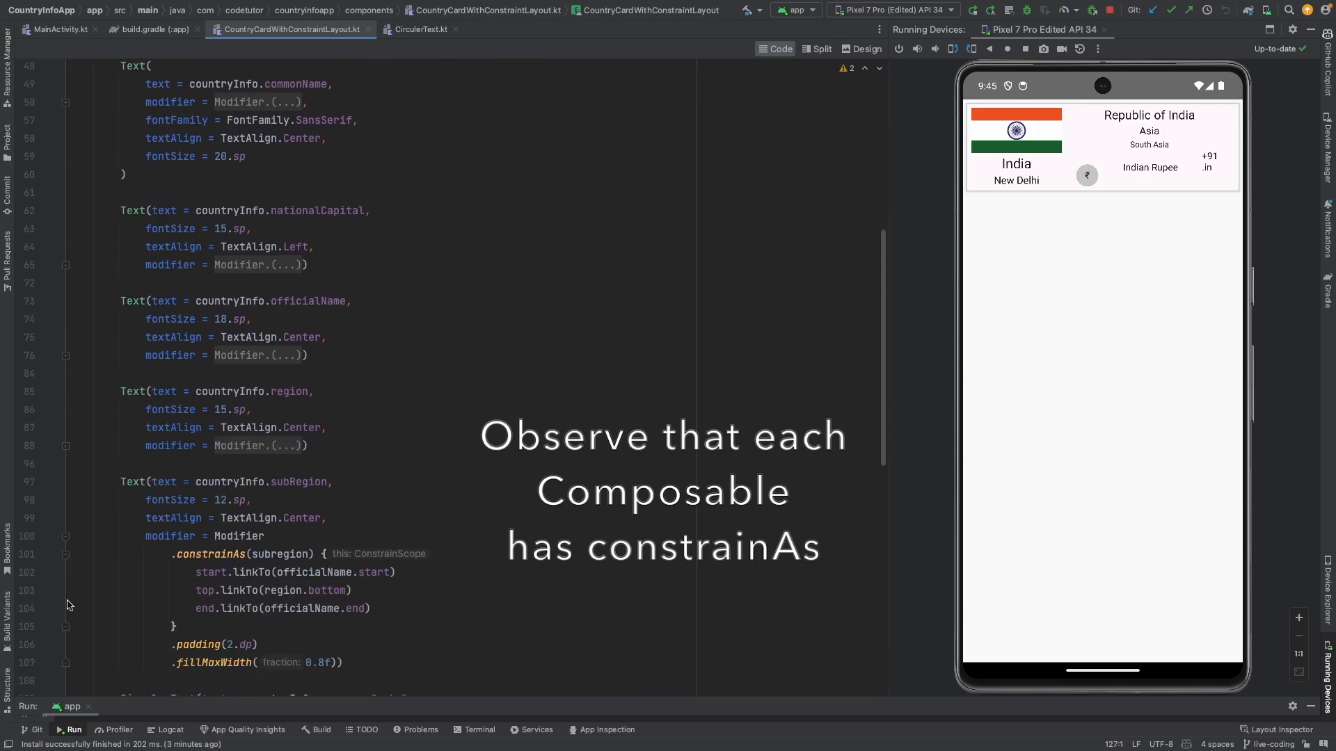
{"action": "scroll", "scroll_direction": "down", "scroll_amount": 3}
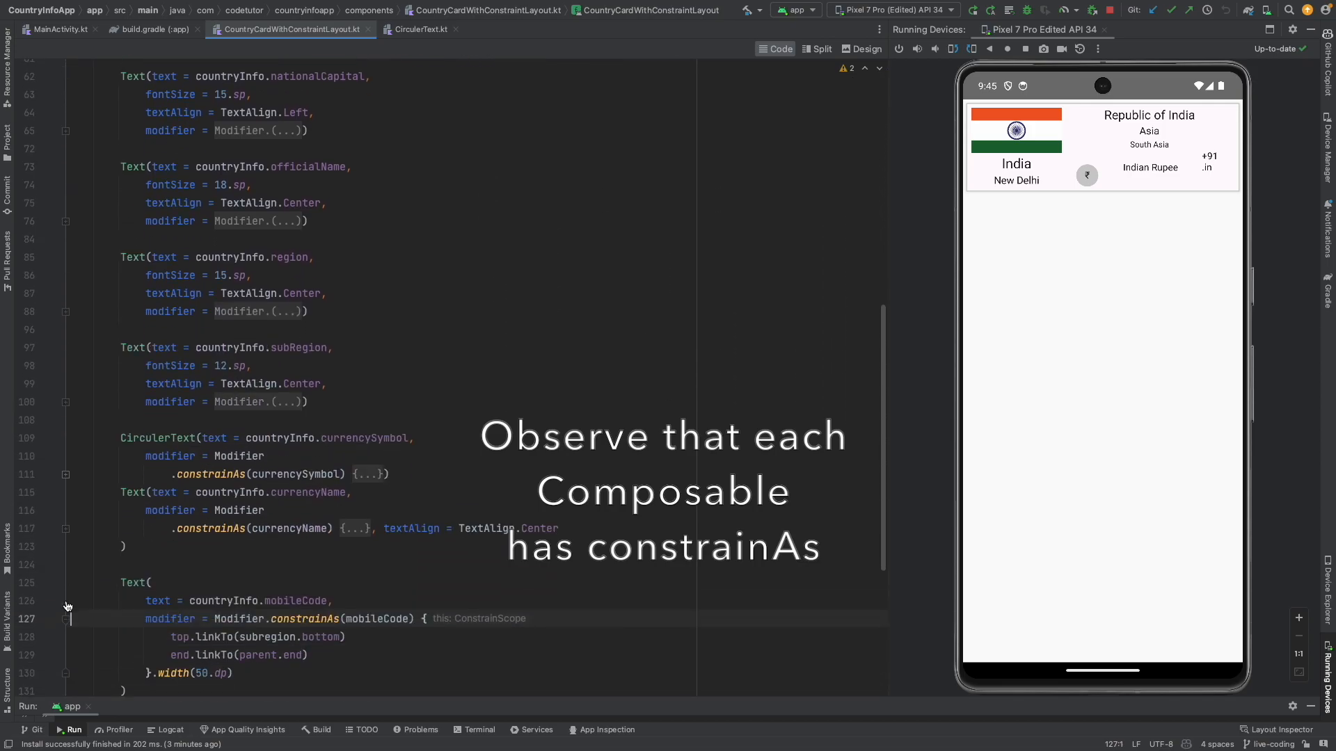
{"action": "scroll", "scroll_direction": "down", "scroll_amount": 3}
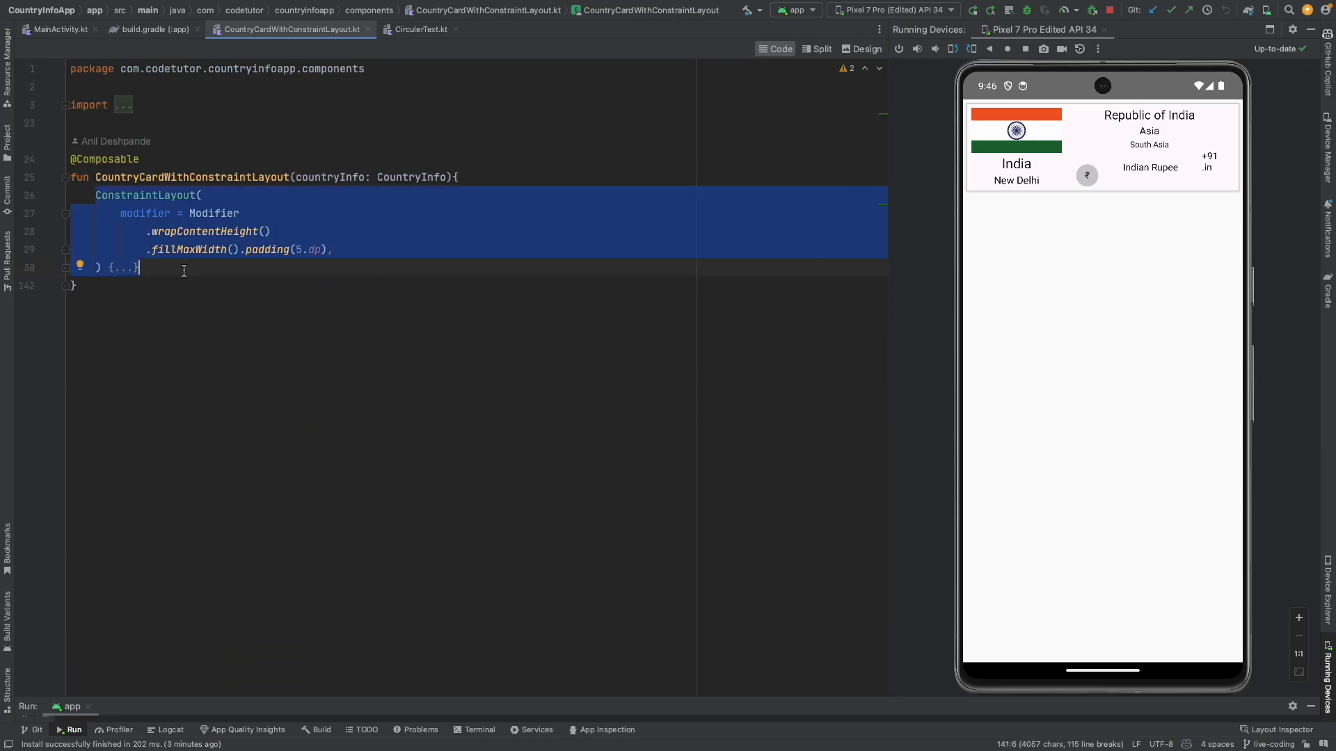
Unfold the ConstraintLayout body, review CountryCardWithConstraintLayout, and view the Pixel 7 Pro launch log
{"action": "left_click", "coordinate": [64, 267]}
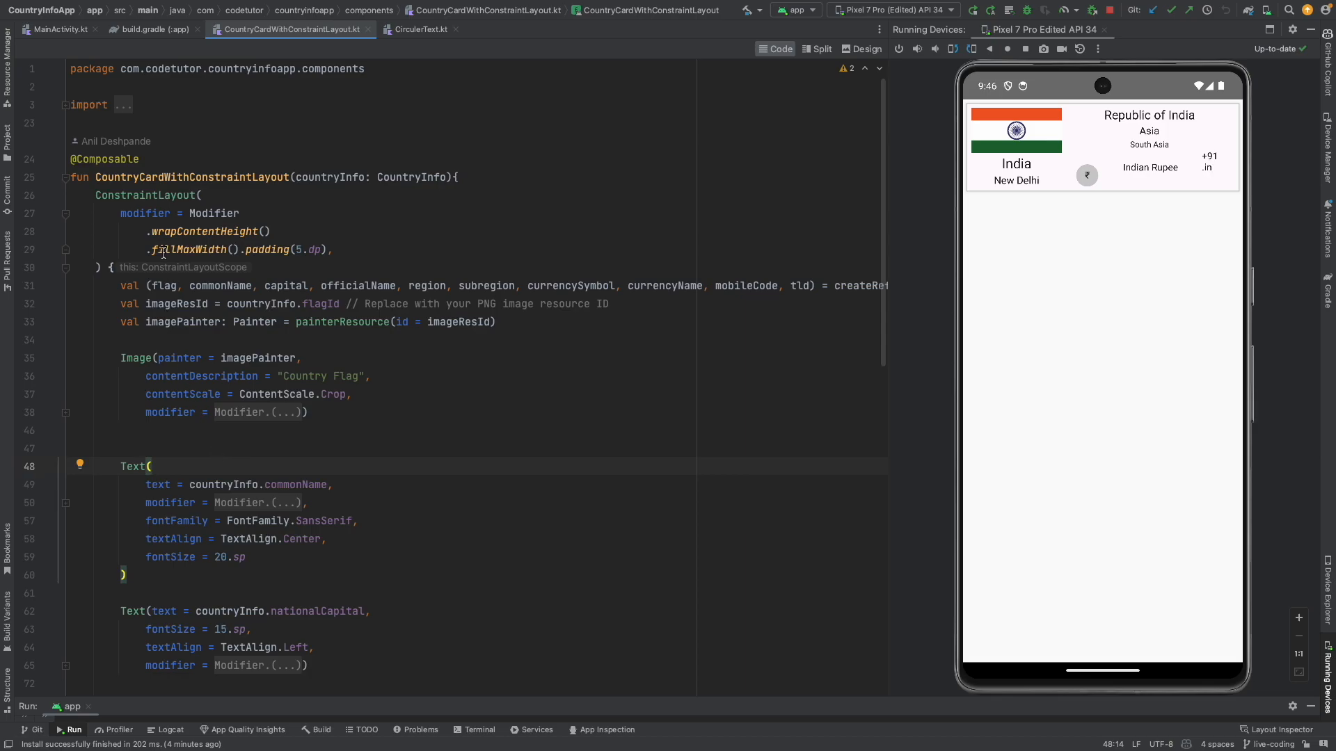
{"action": "double_click", "coordinate": [146, 195]}
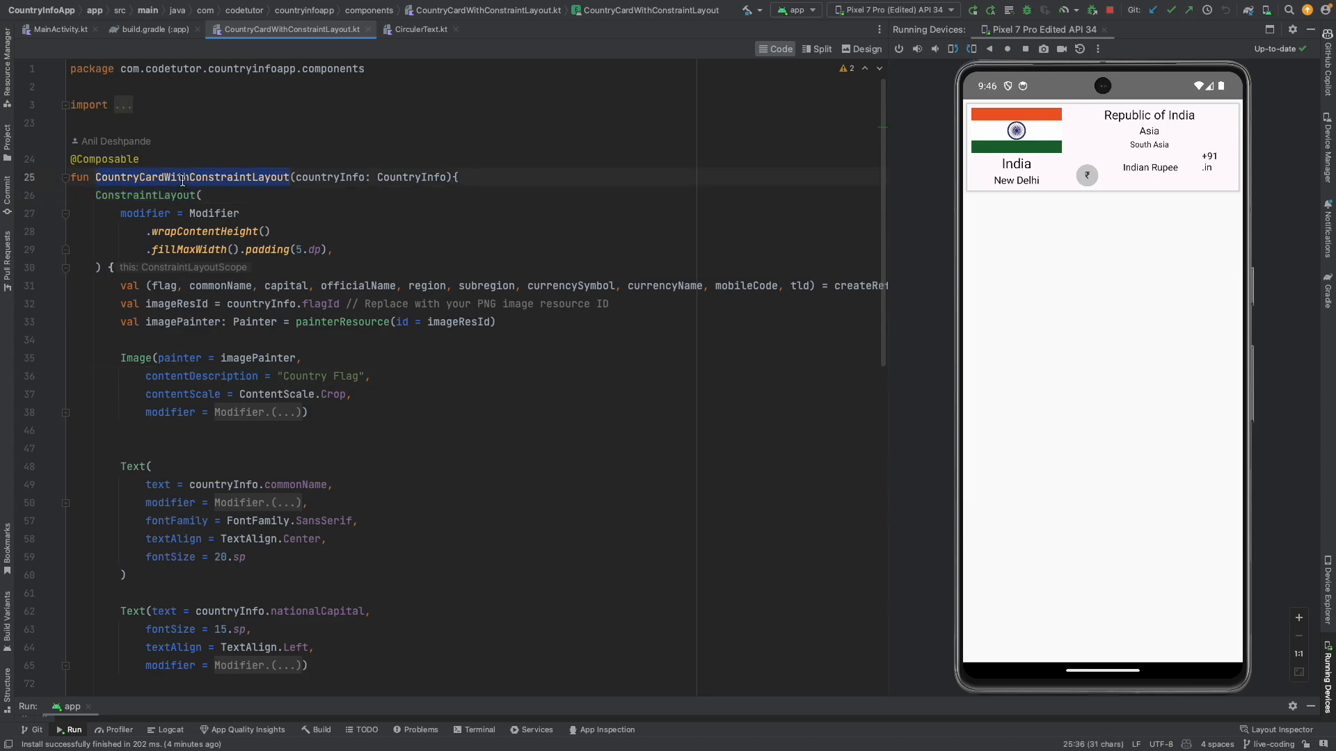
{"action": "mouse_move", "coordinate": [204, 503]}
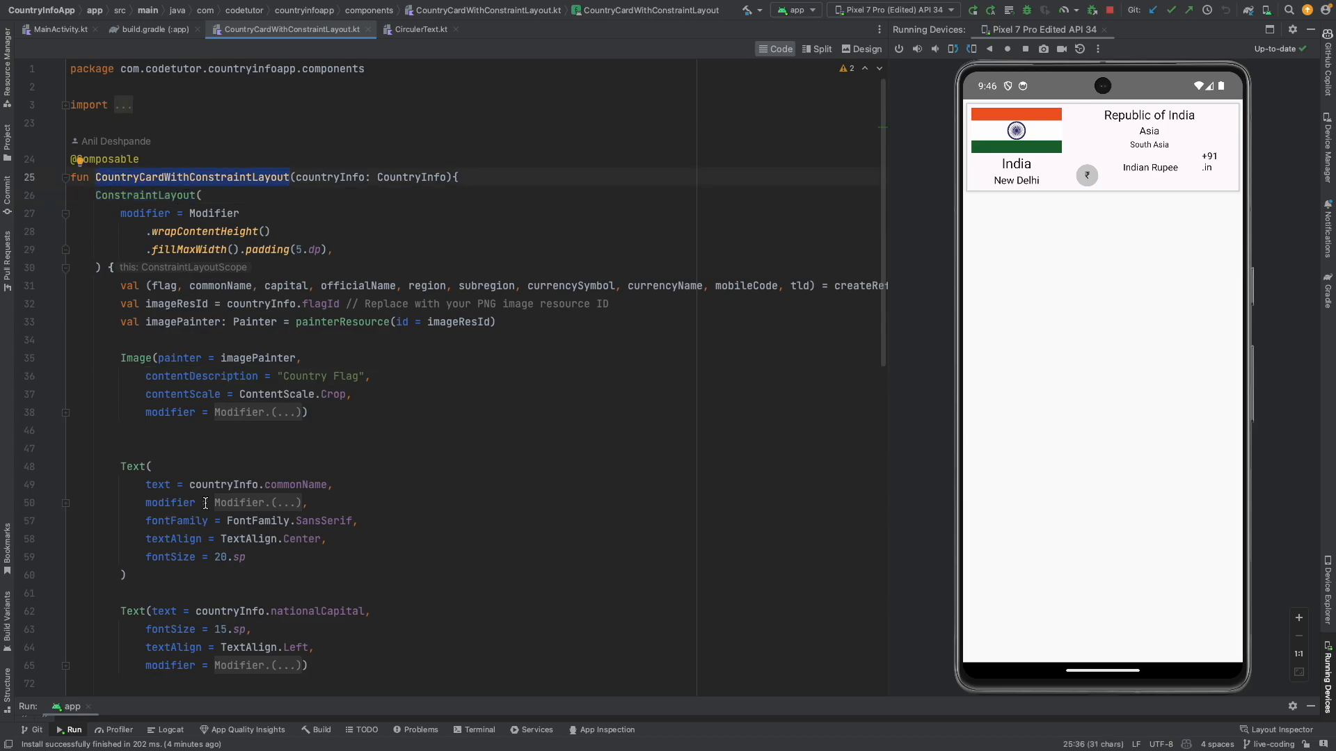
{"action": "scroll", "scroll_direction": "down", "scroll_amount": 3}
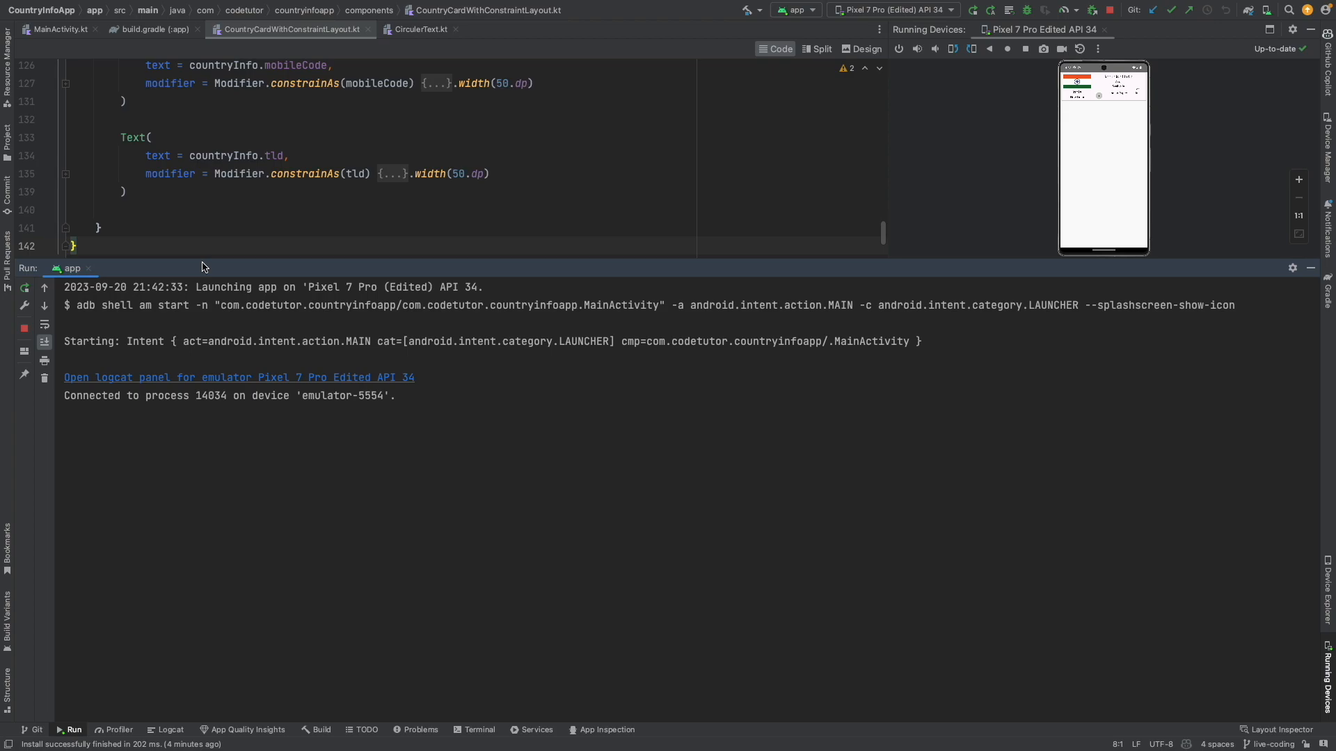
Show the Git log and view CountryCard.kt from the 'video 15' commit
{"action": "left_click", "coordinate": [33, 730]}
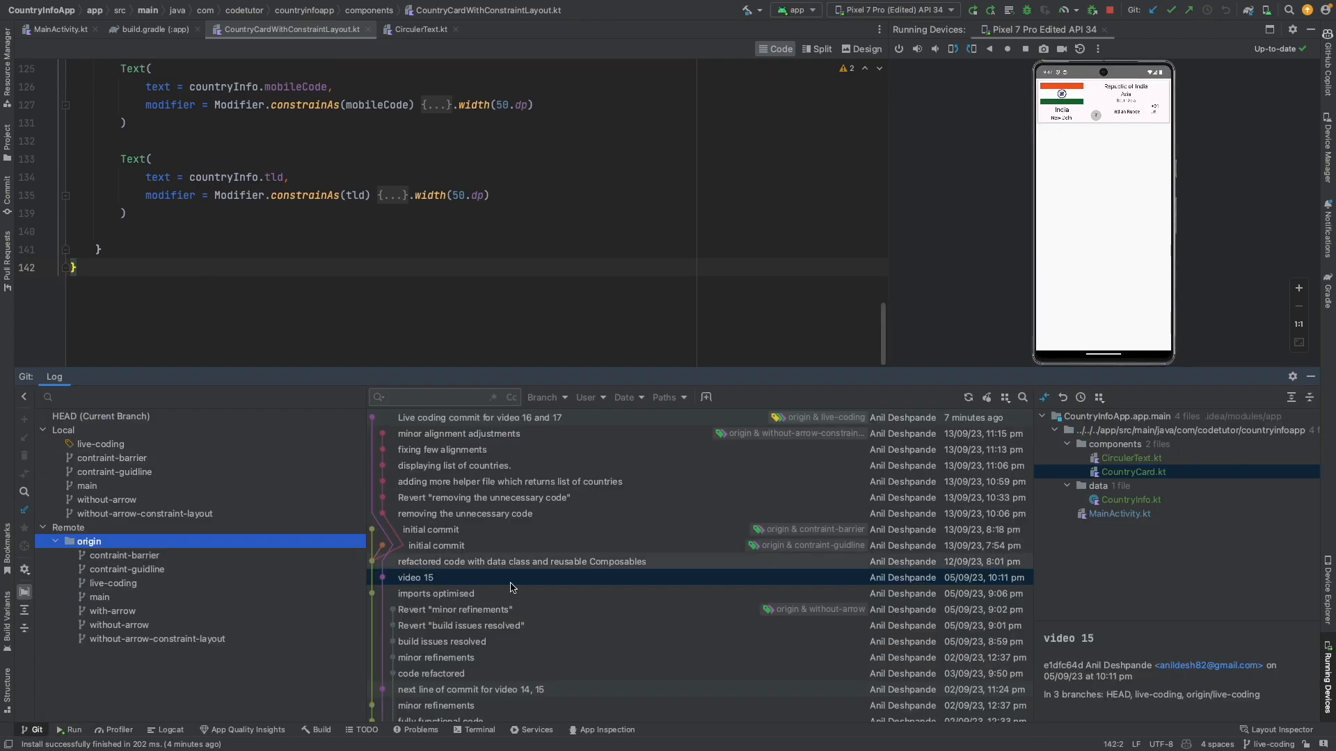
{"action": "left_click", "coordinate": [415, 577]}
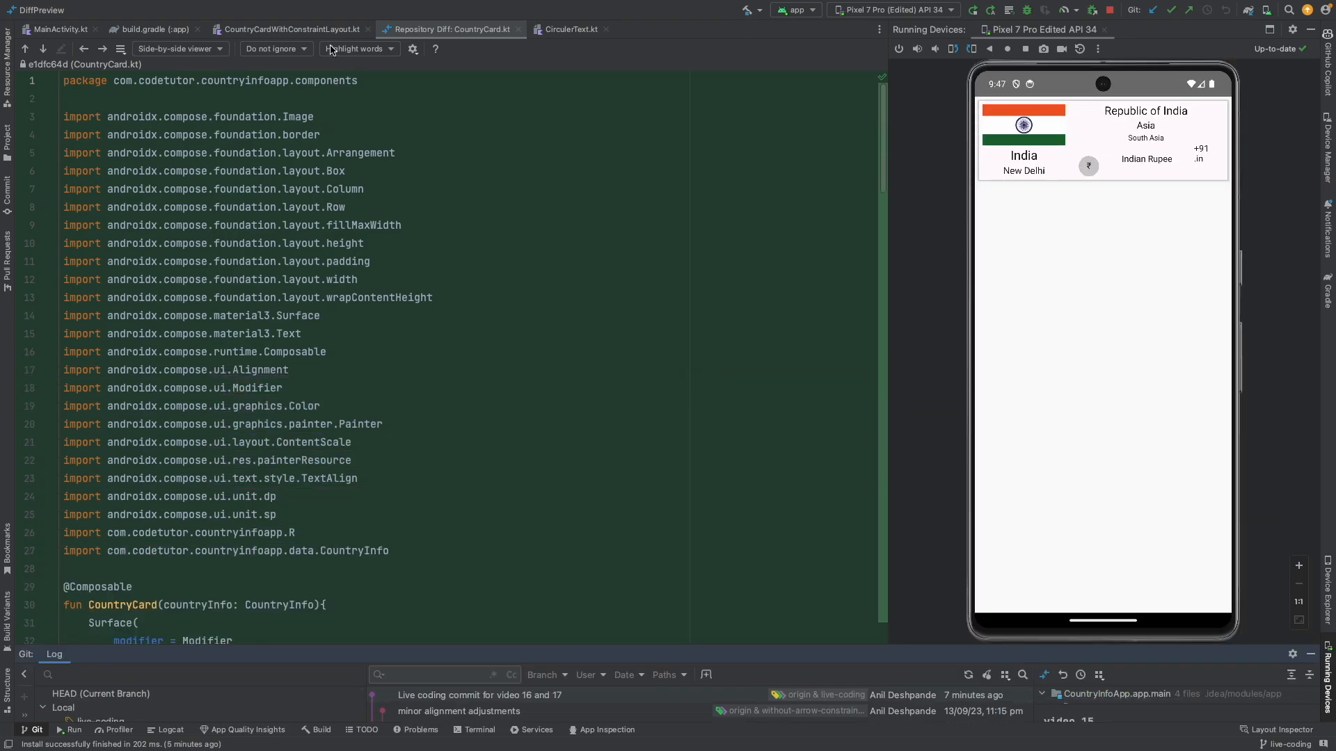
{"action": "scroll", "scroll_direction": "down", "scroll_amount": 3}
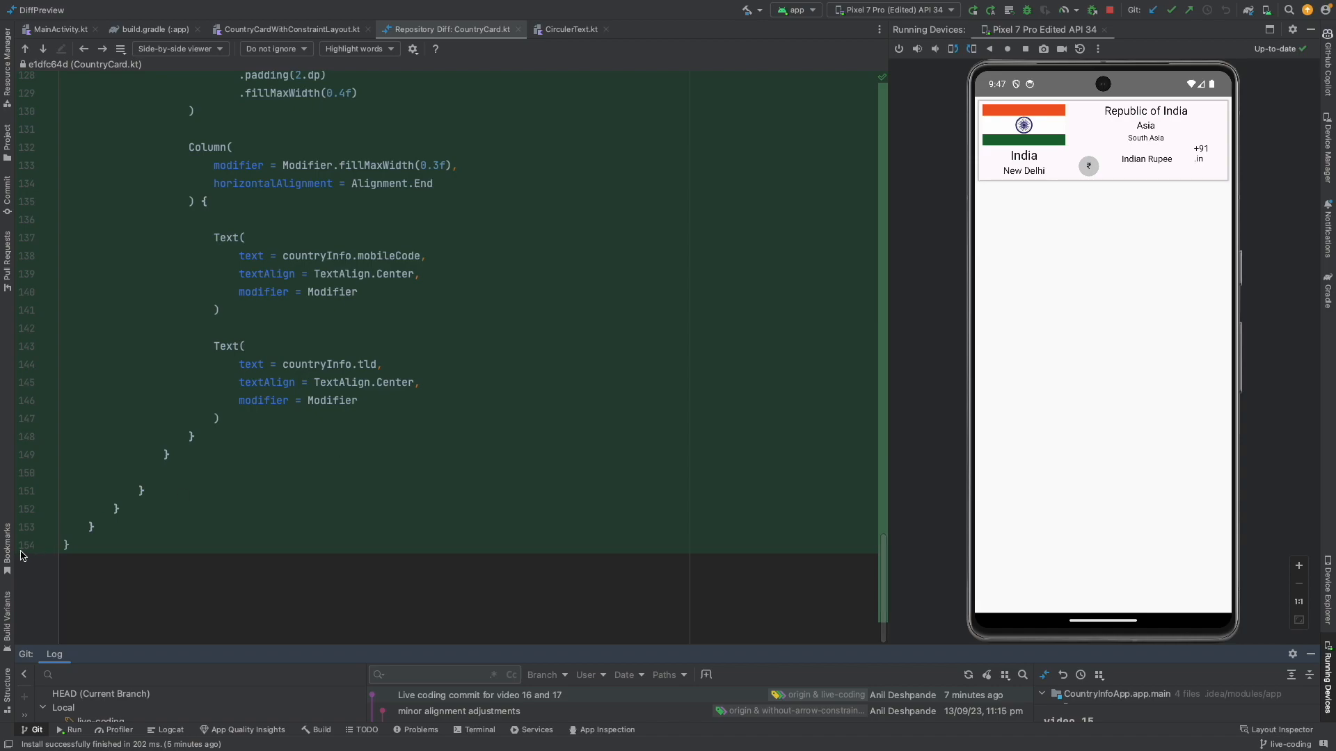
{"action": "mouse_move", "coordinate": [60, 559]}
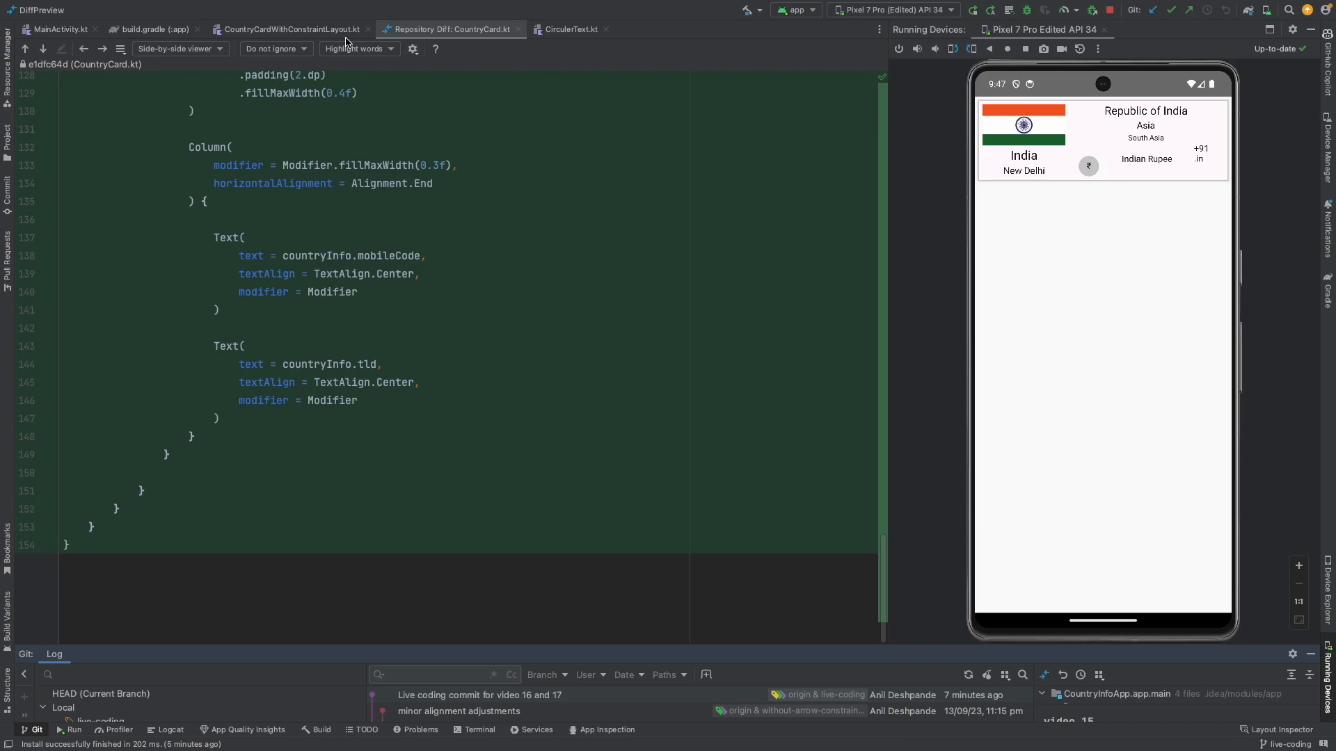
{"action": "left_click", "coordinate": [290, 29]}
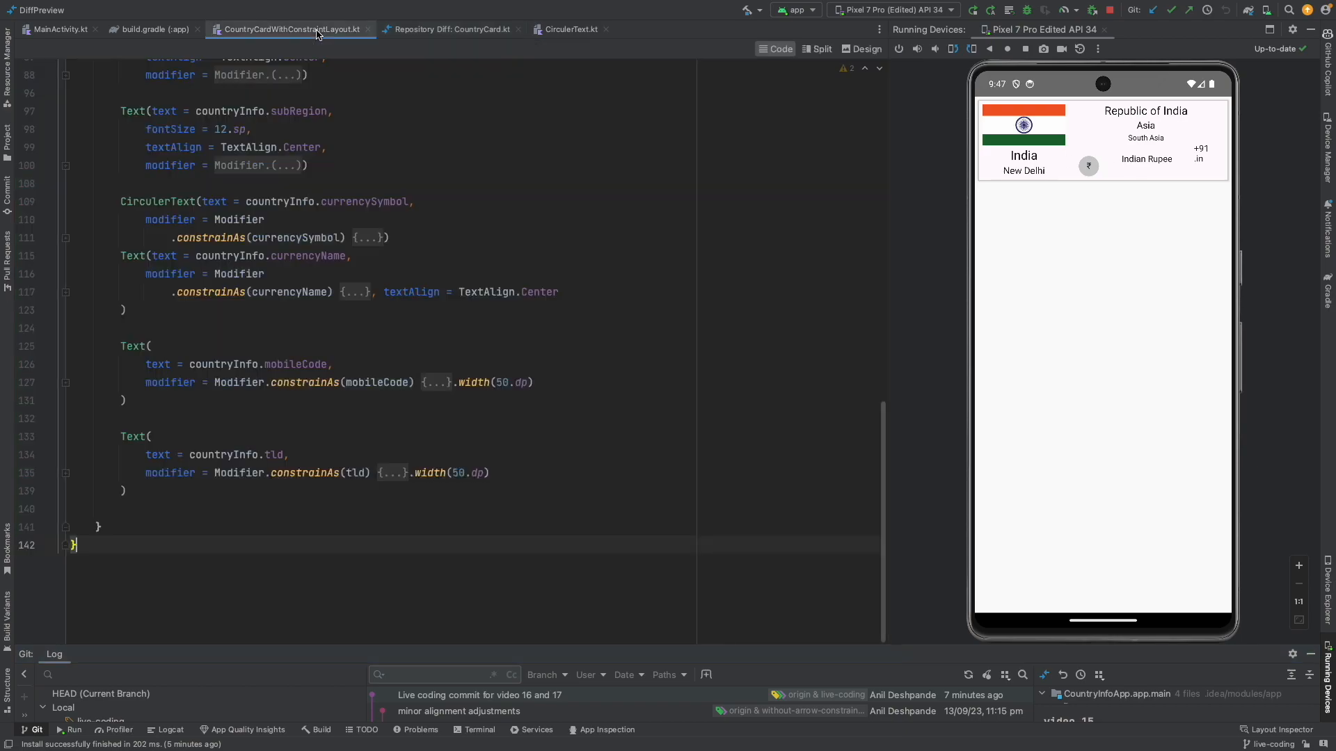
{"action": "left_click", "coordinate": [451, 30]}
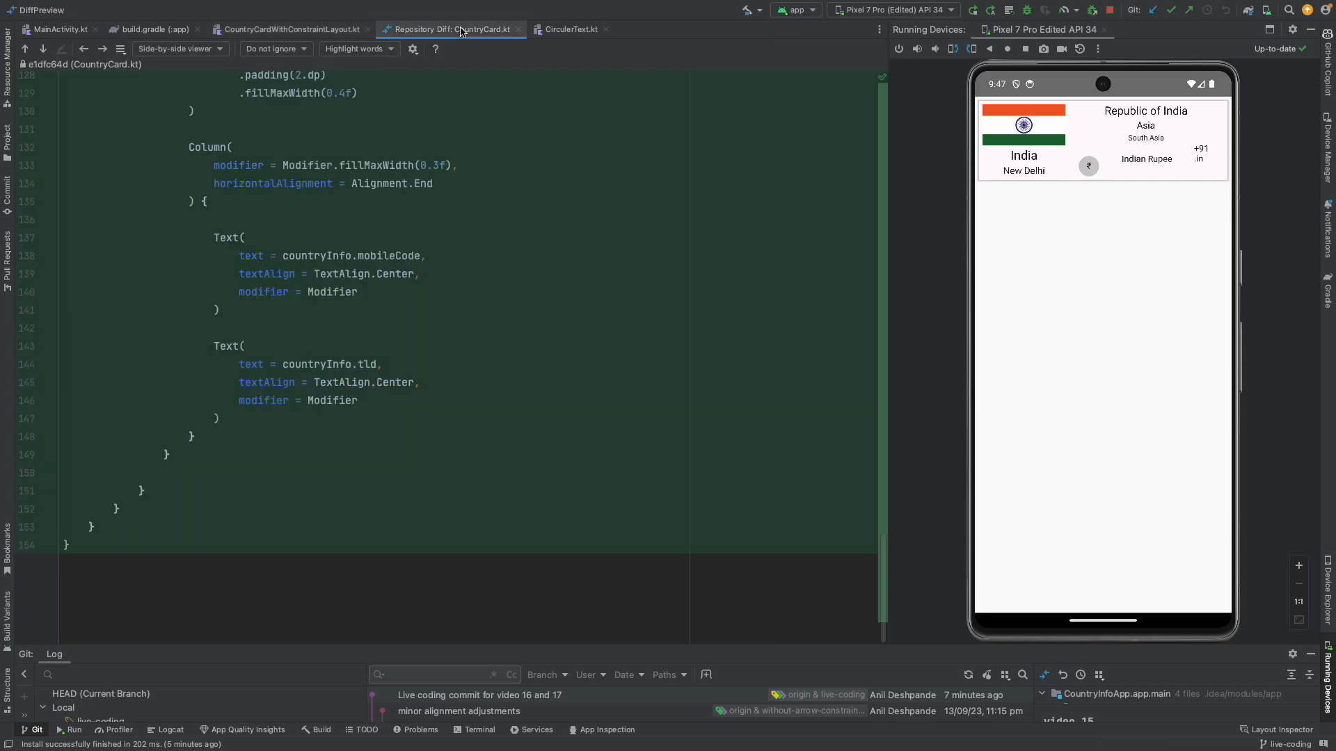